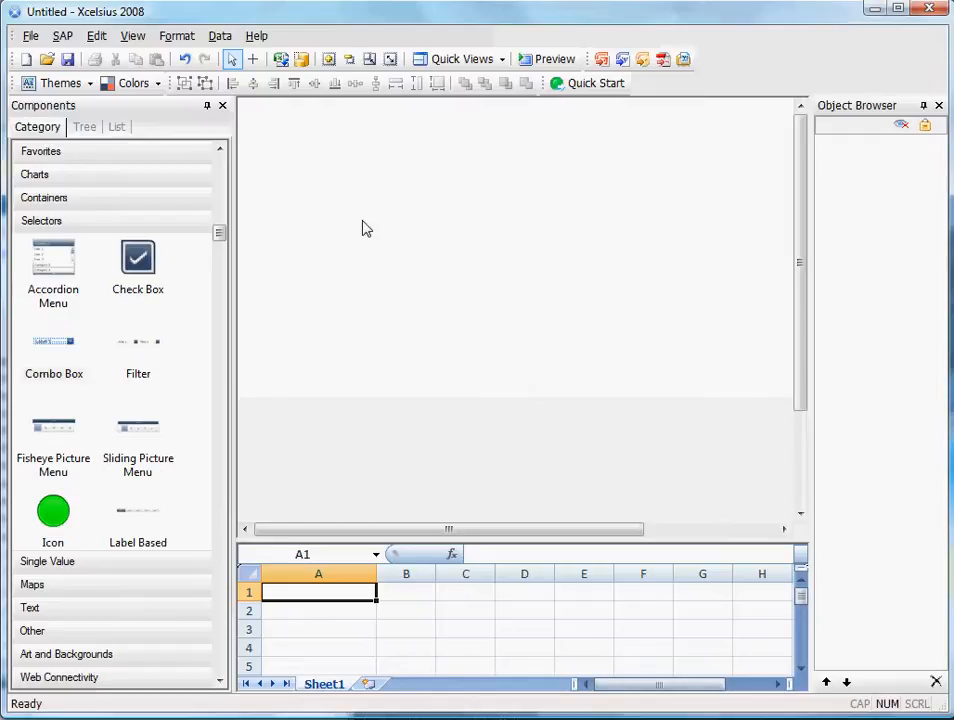
mouse_move(420, 303)
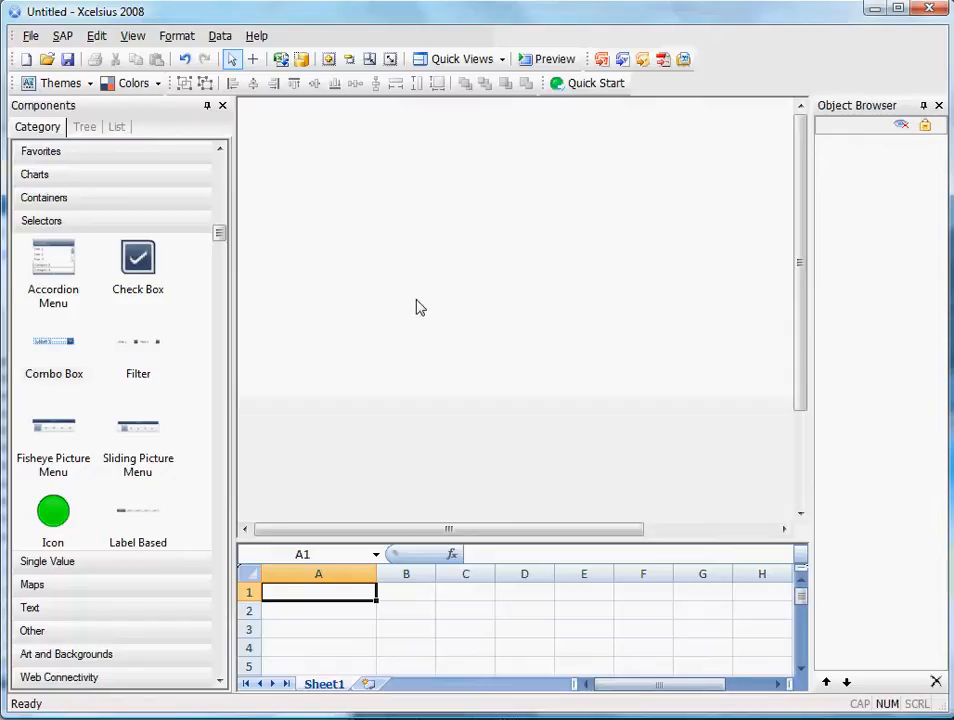
mouse_move(296, 315)
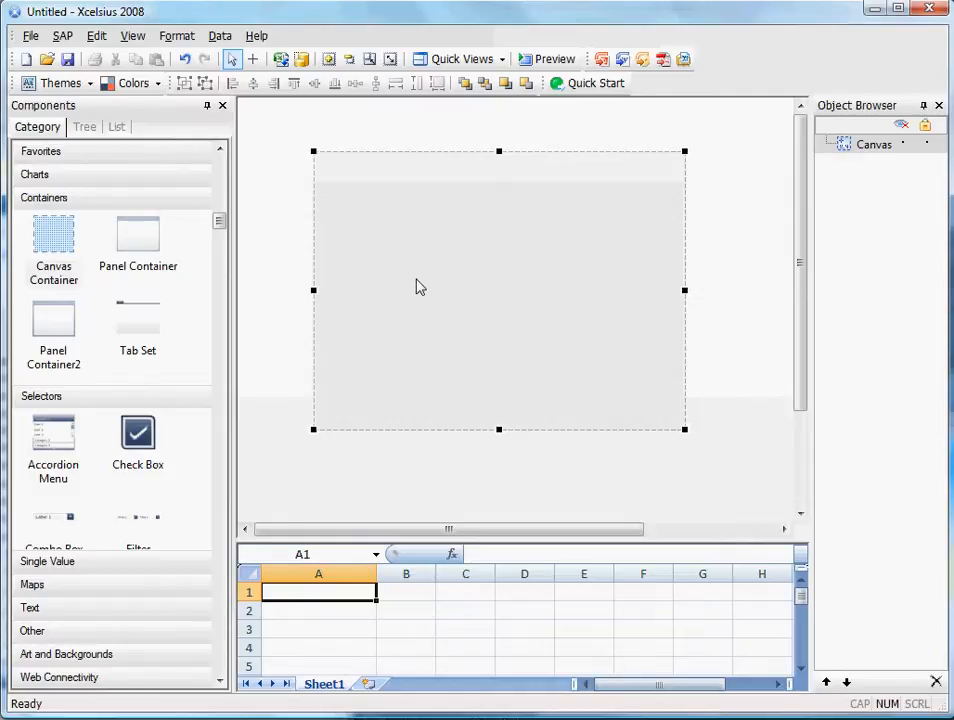
mouse_move(688, 440)
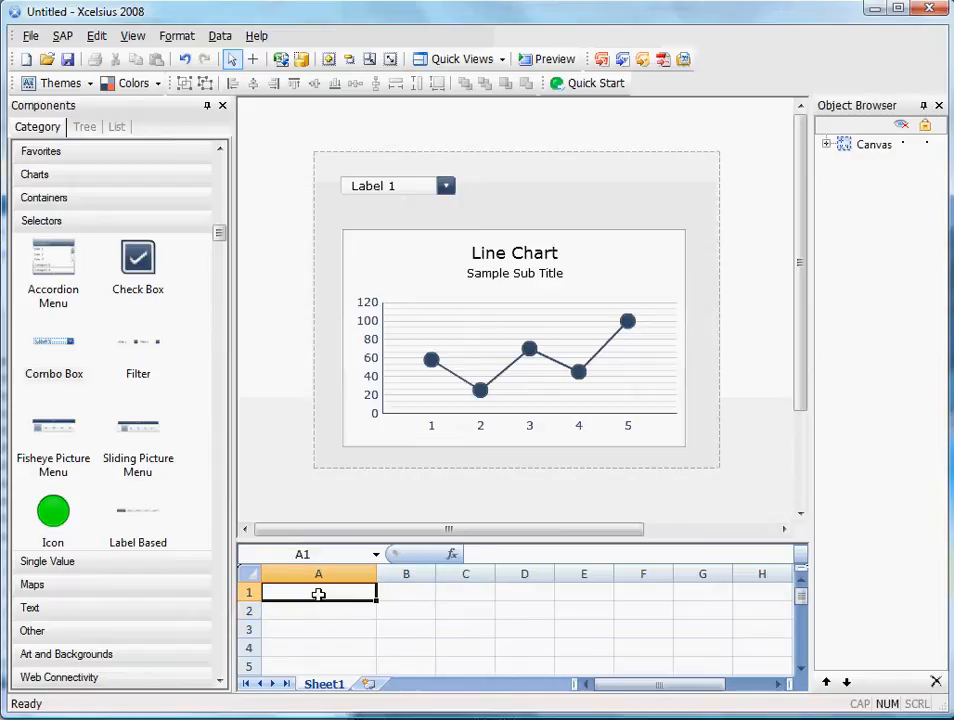
Label A1 'dynamic visibility', bind container visibility Status to Sheet1!$B$1, and select it for renaming
type("dynamic")
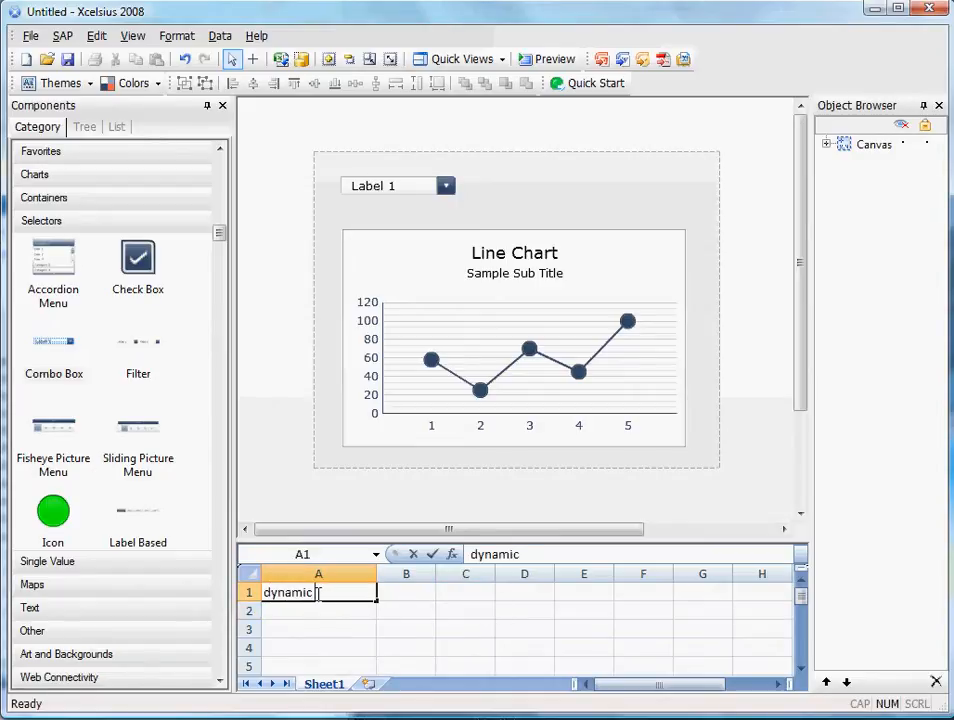
type("visibility")
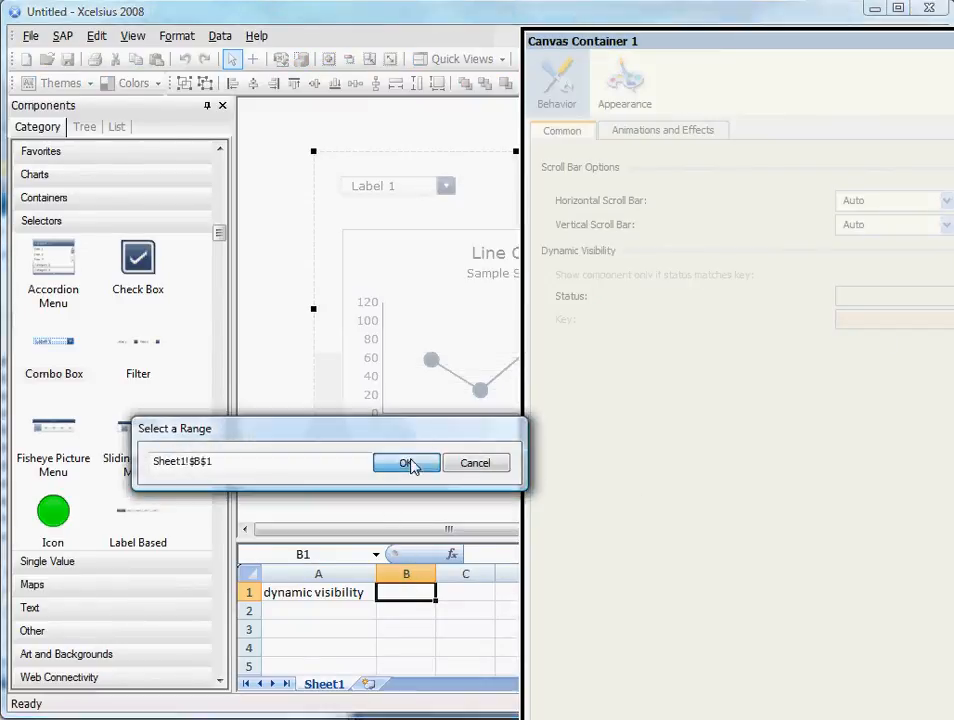
left_click(406, 462)
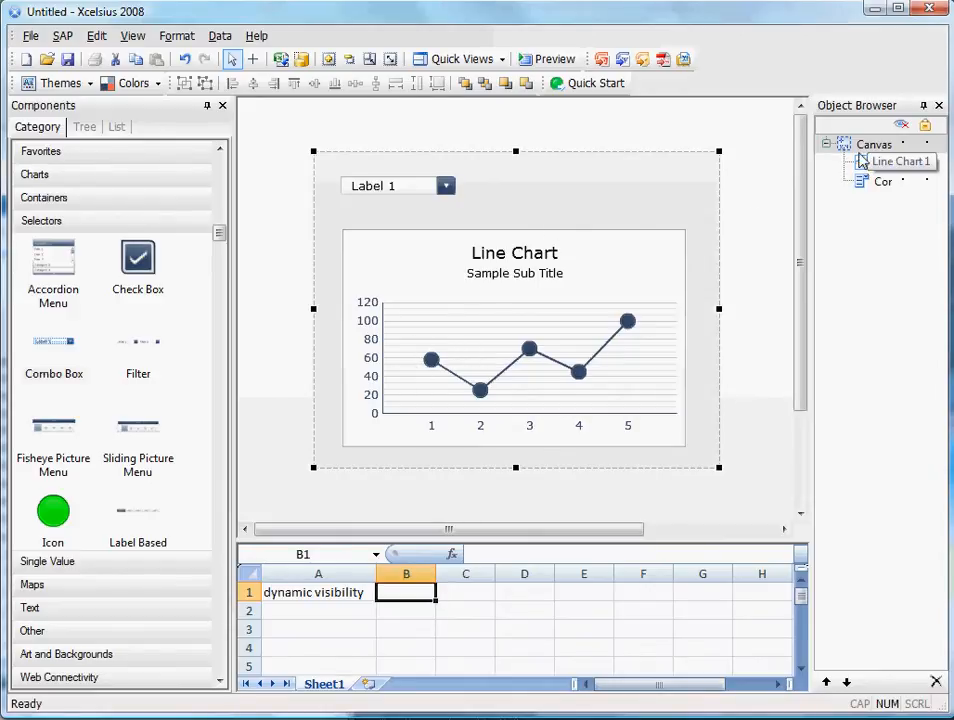
left_click(874, 143)
type("test")
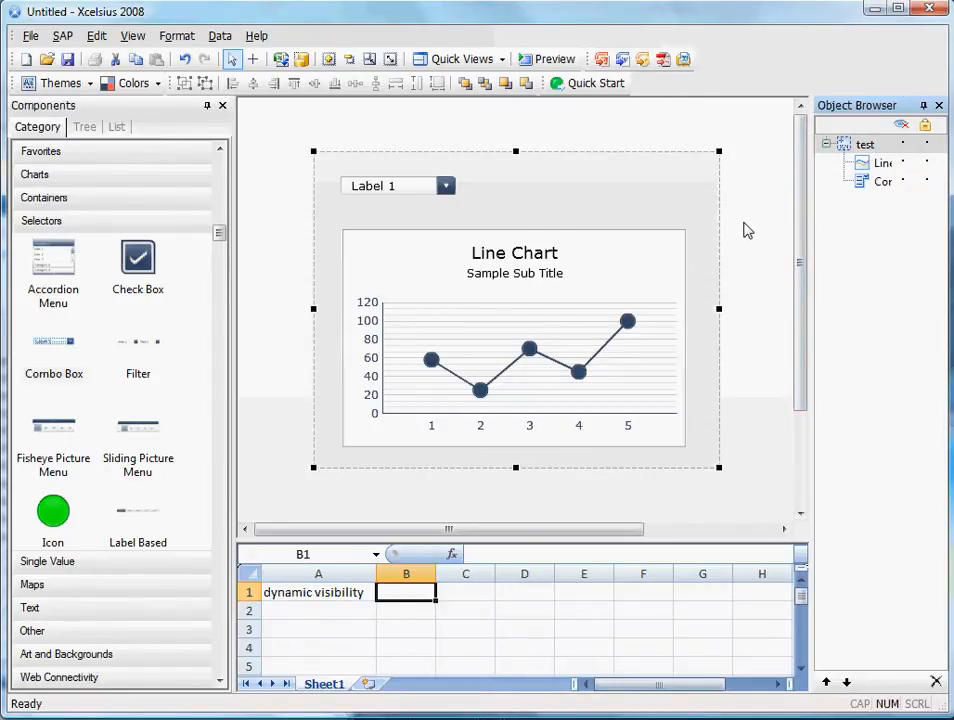
mouse_move(733, 242)
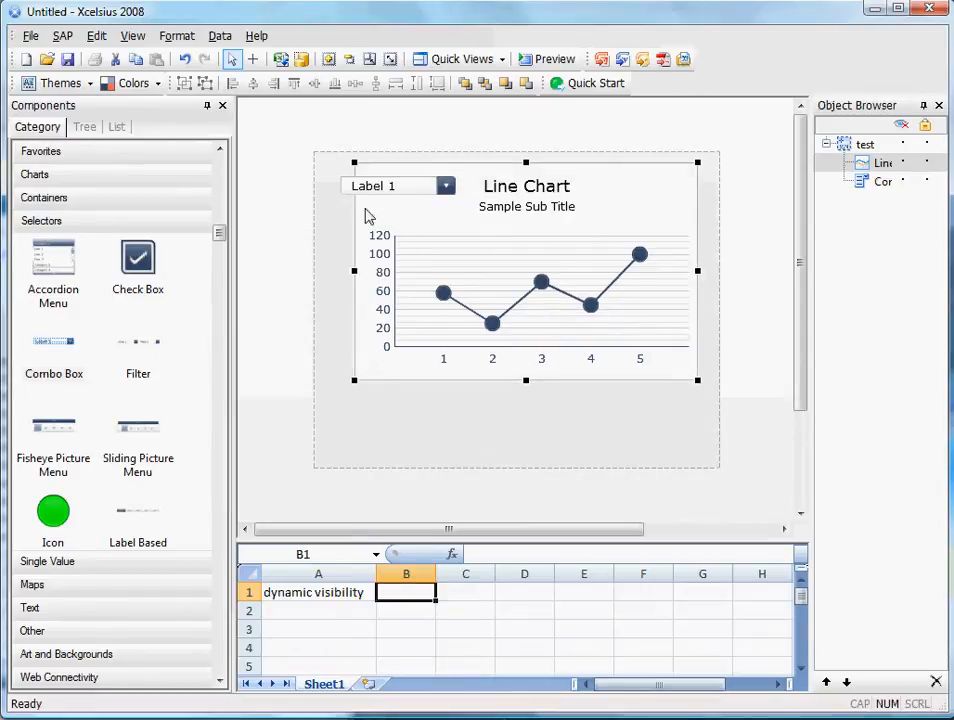
Drag the line chart up to the top of the container
left_click_drag(398, 185, 406, 414)
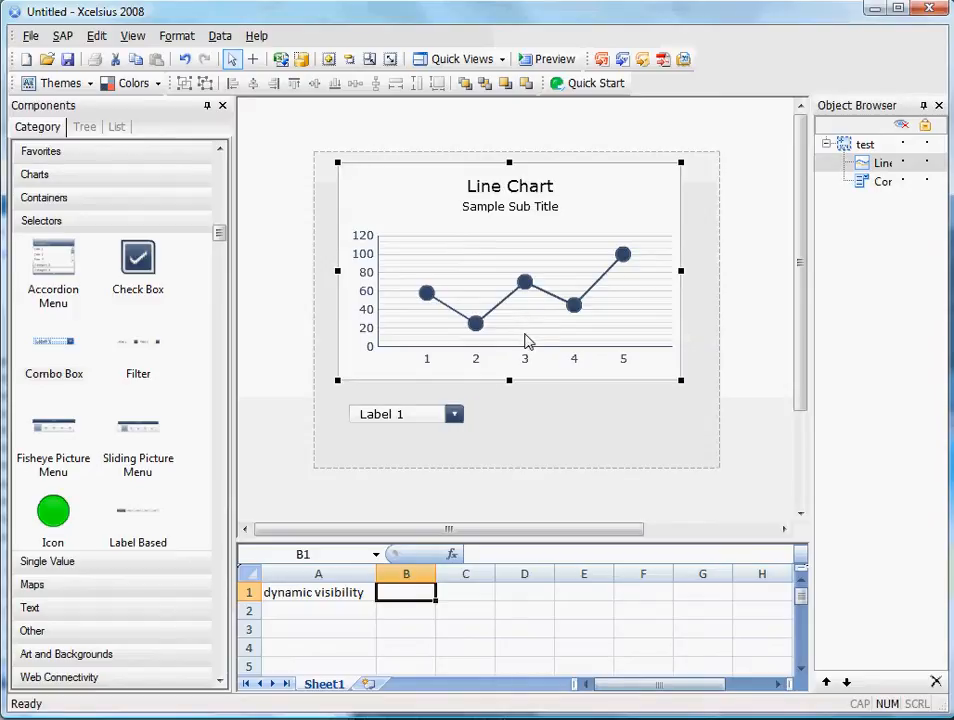
mouse_move(493, 418)
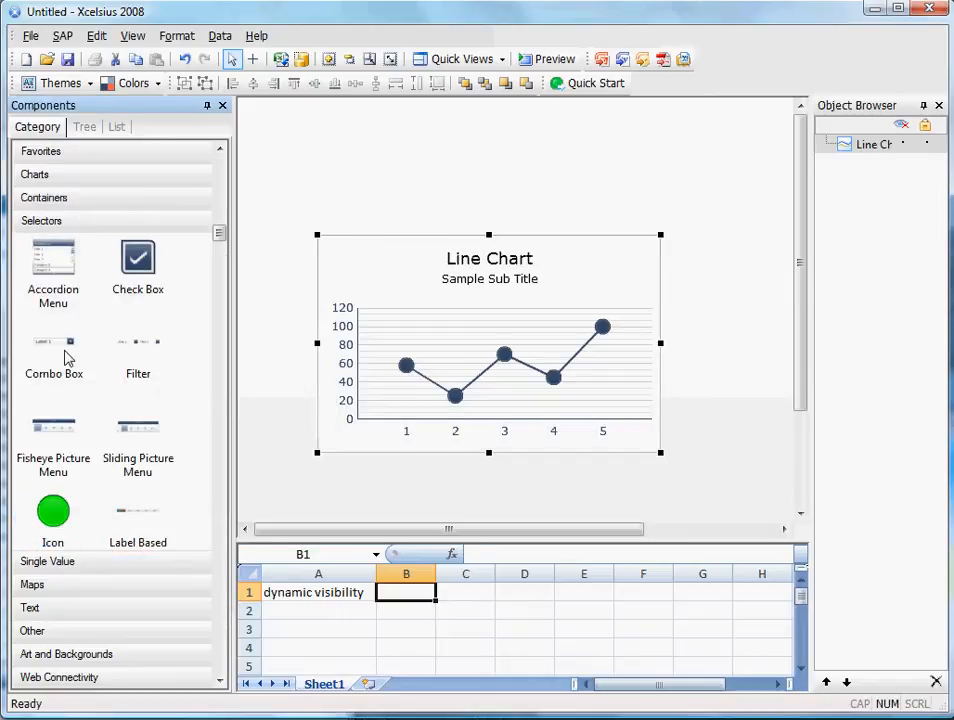
Place a Combo Box from Selectors on the canvas above the line chart
left_click_drag(53, 345, 372, 190)
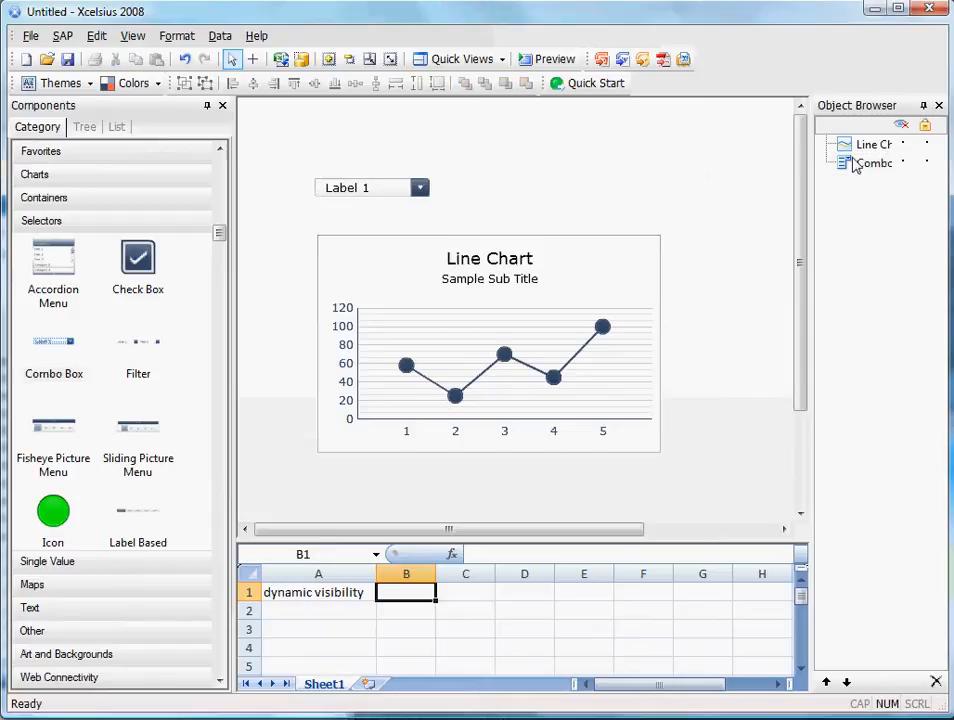
Group the line chart and combo box, binding the group's visibility Status to Sheet1!$B$1
left_click(873, 144)
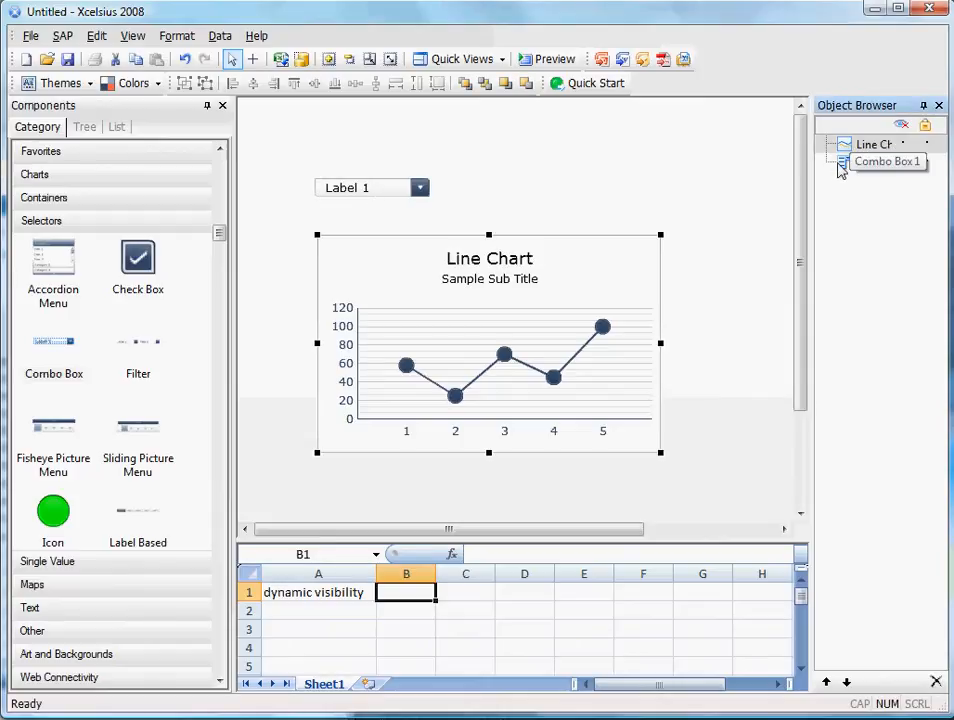
right_click(887, 161)
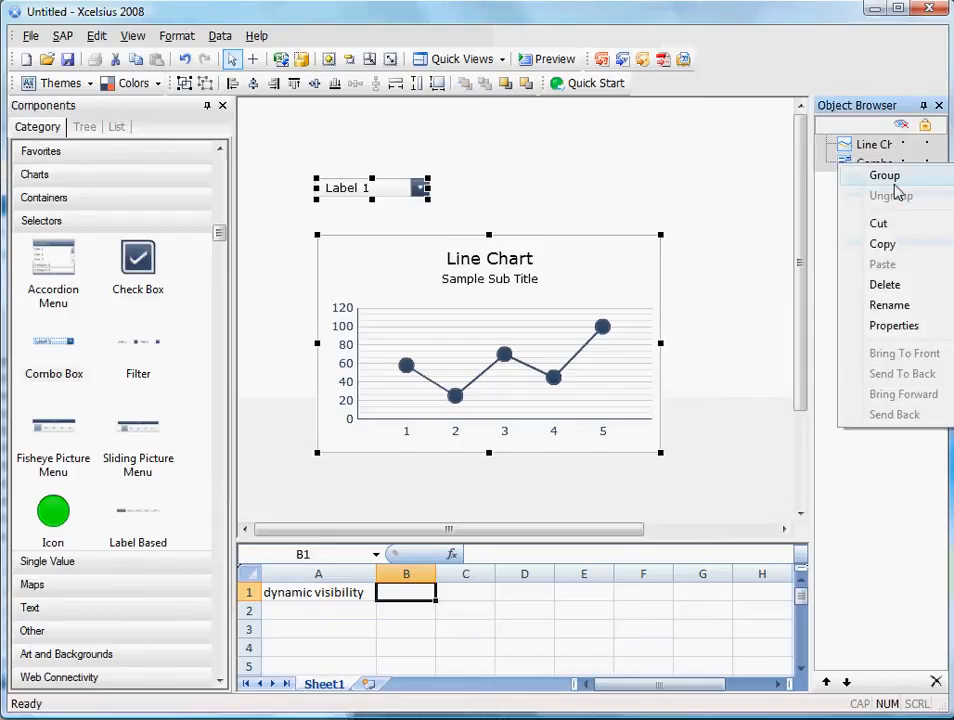
left_click(884, 175)
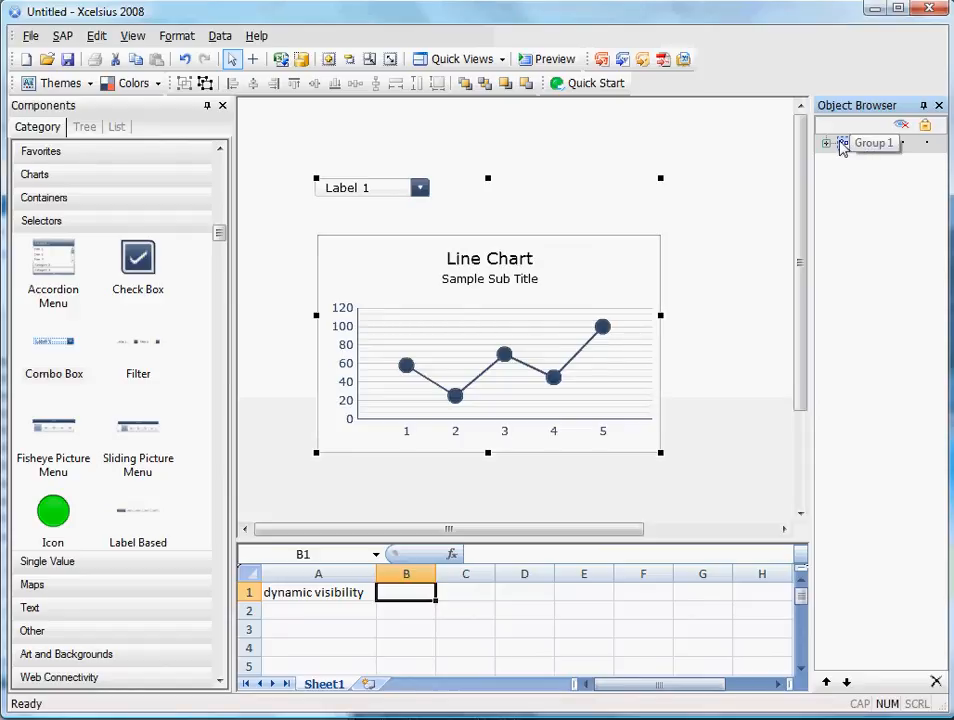
double_click(873, 143)
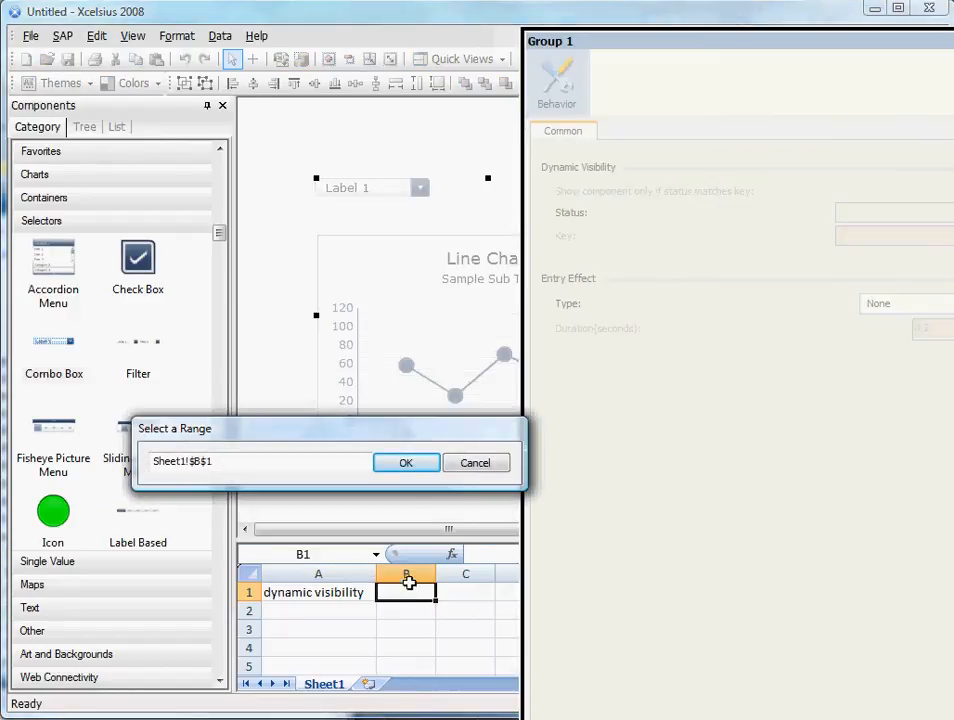
left_click(406, 462)
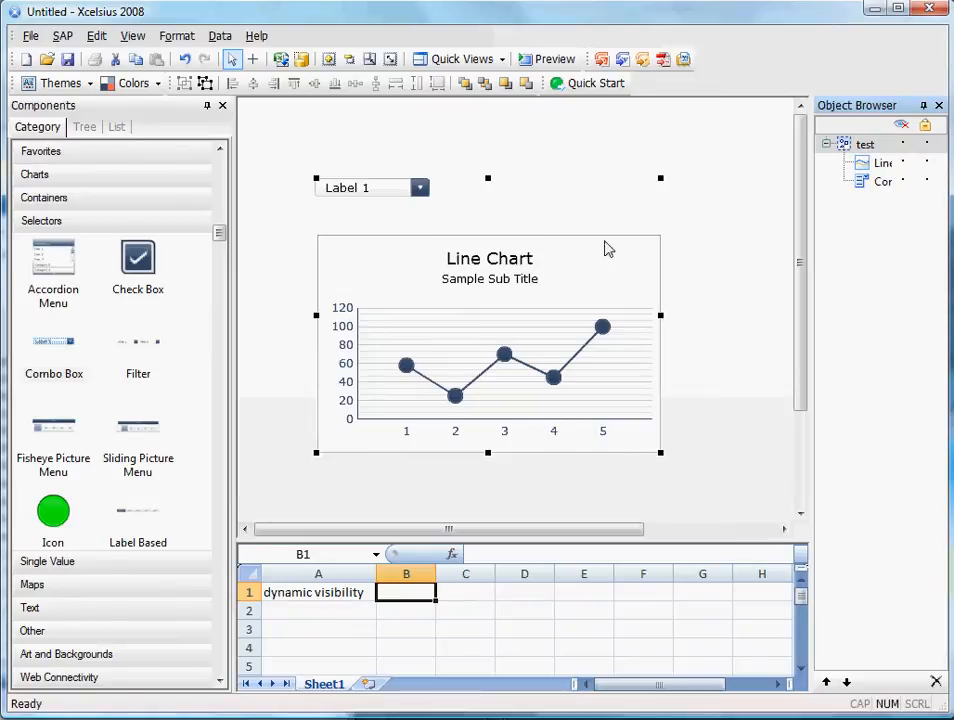
Deselect everything, then select the 'test' group on the canvas
left_click(855, 213)
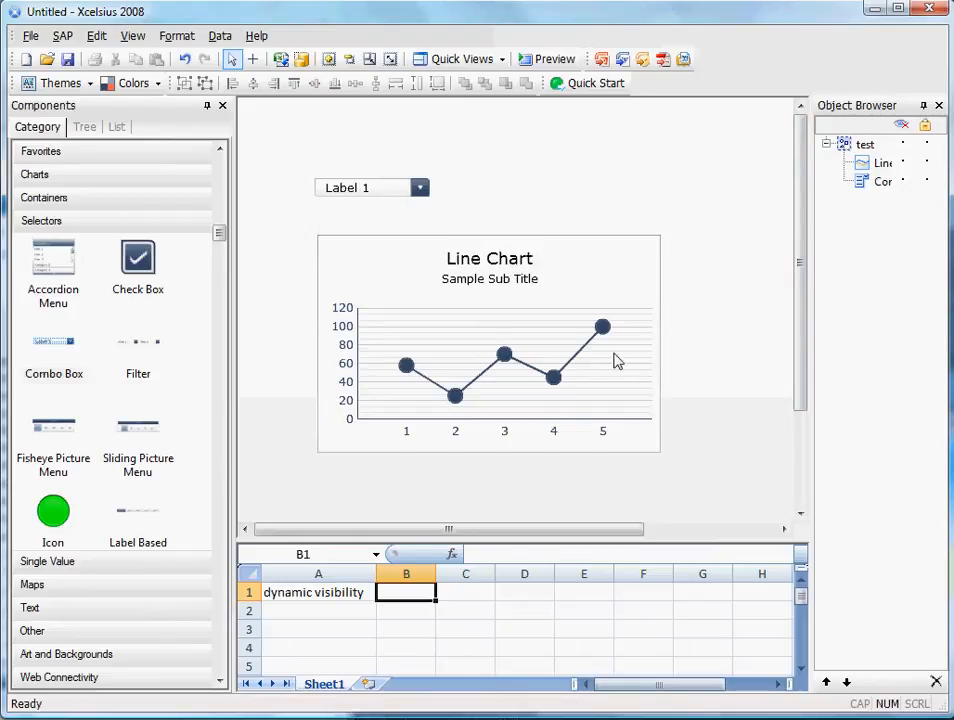
left_click(489, 343)
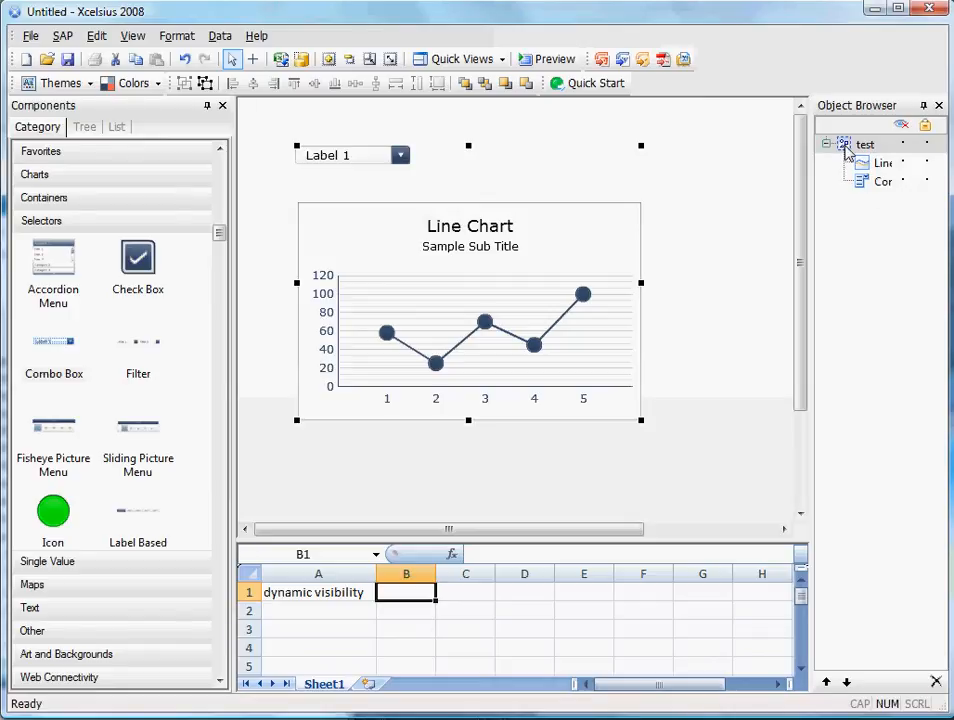
Ungroup 'test', regroup the chart and combo box, and rename the group 'test'
right_click(865, 143)
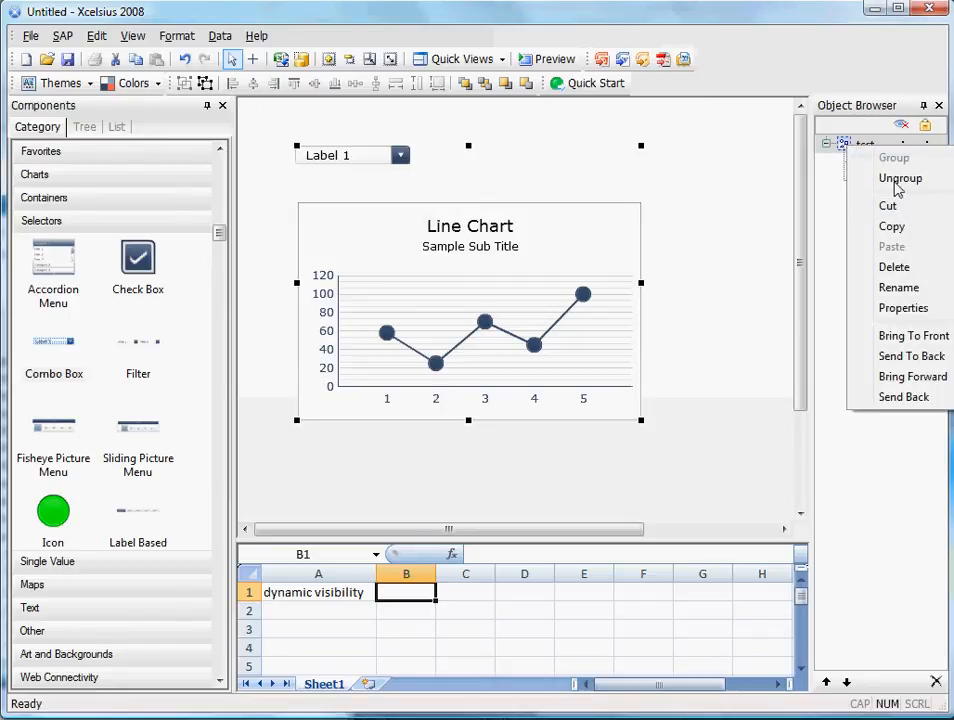
left_click(900, 178)
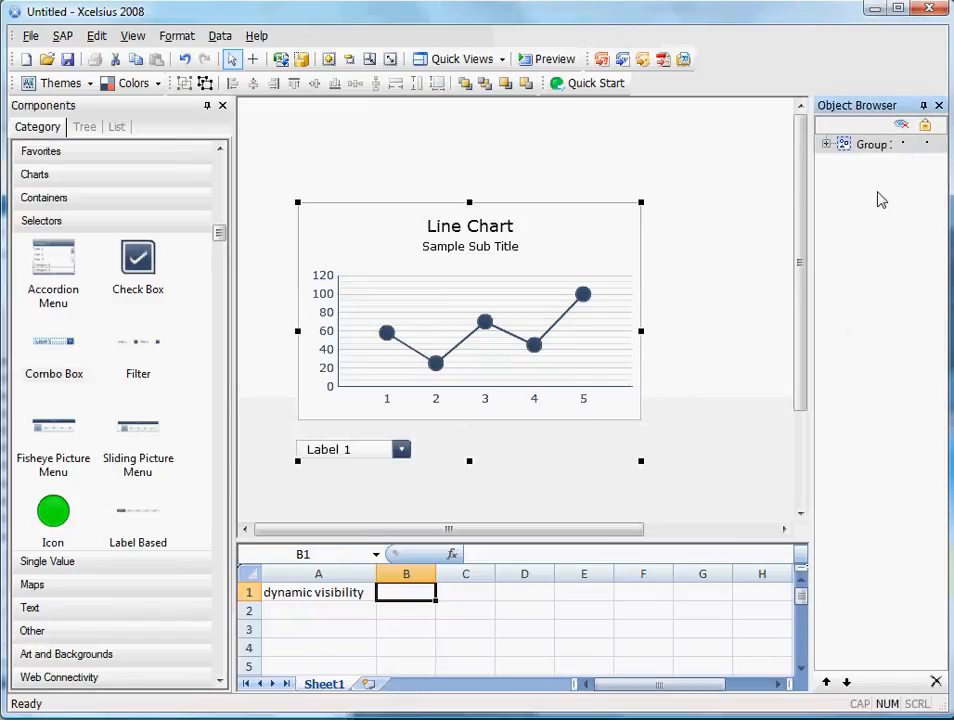
mouse_move(887, 315)
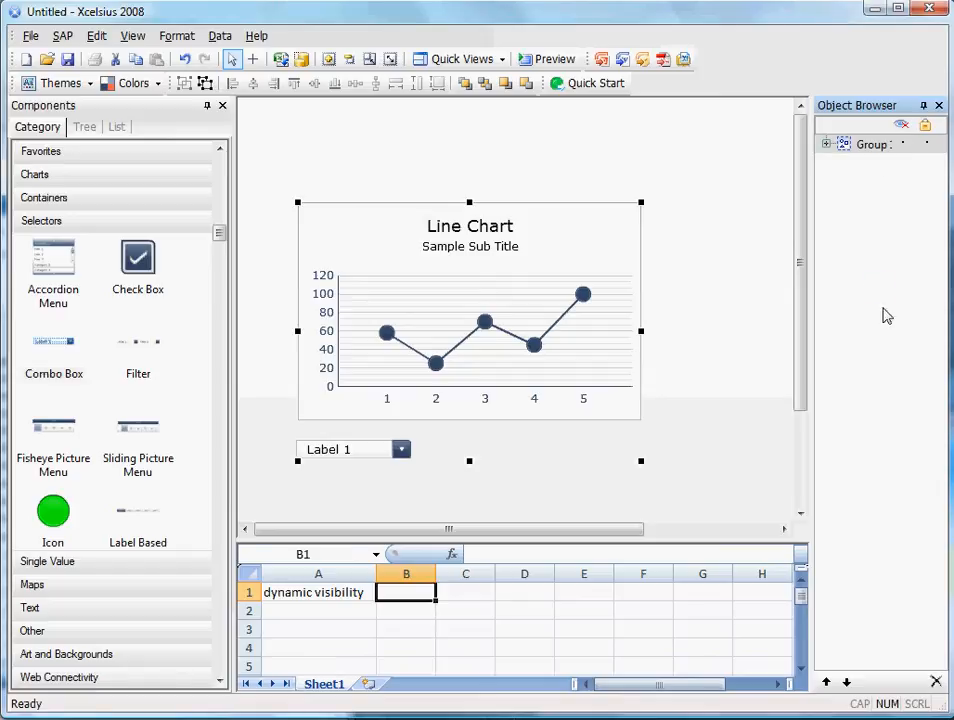
left_click(872, 143)
type("test")
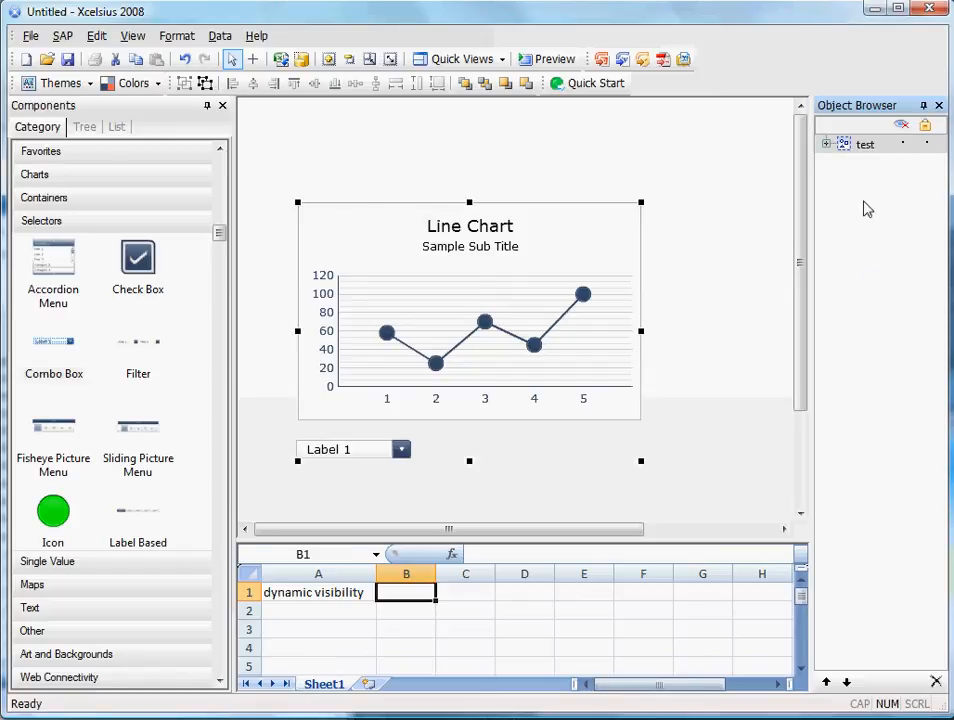
left_click(747, 233)
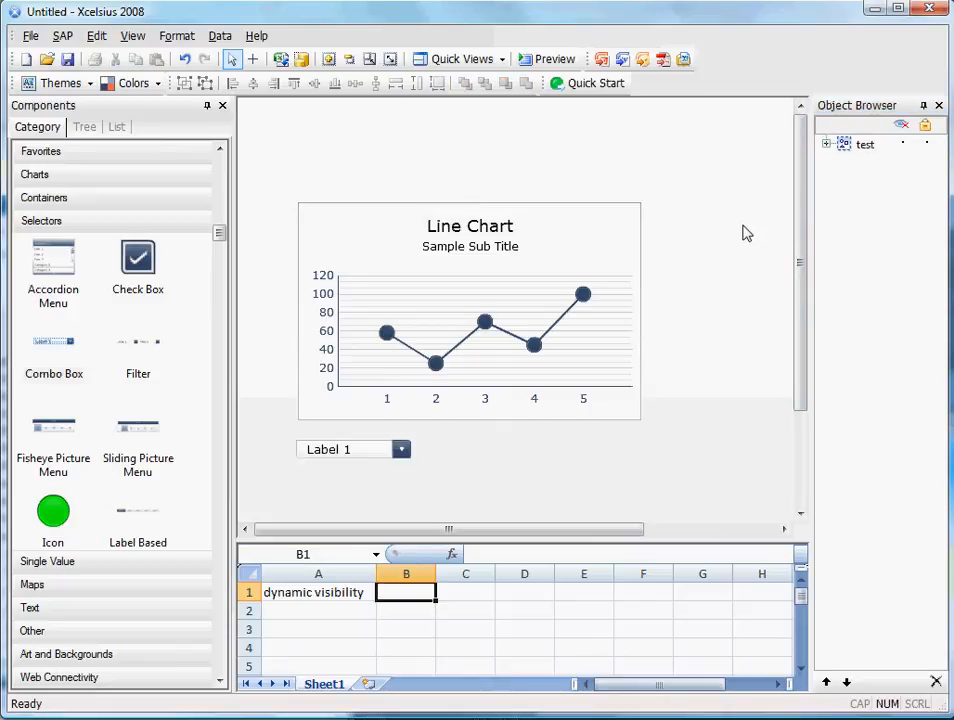
mouse_move(740, 227)
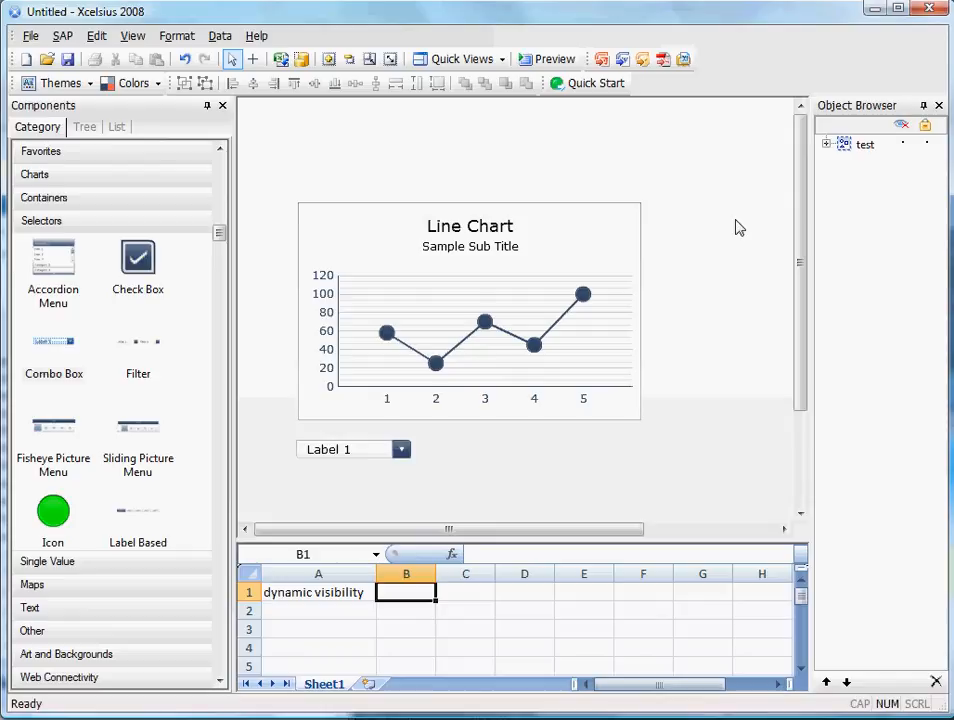